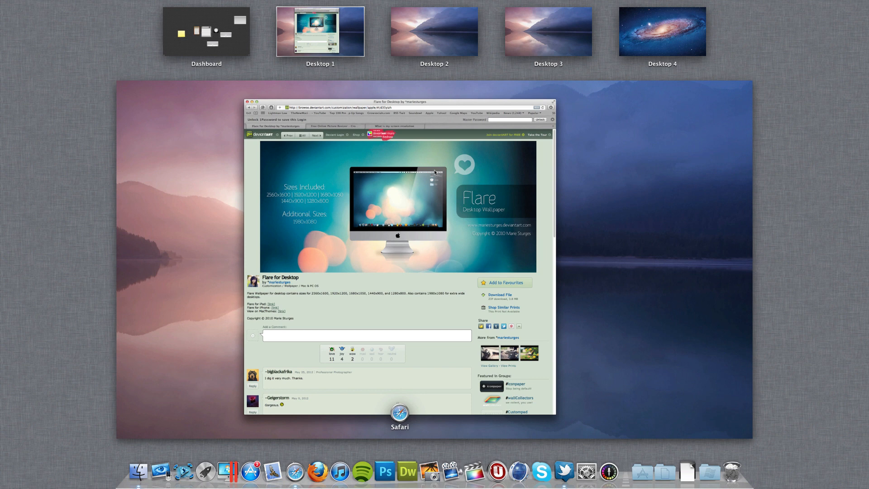
pyautogui.moveTo(108, 441)
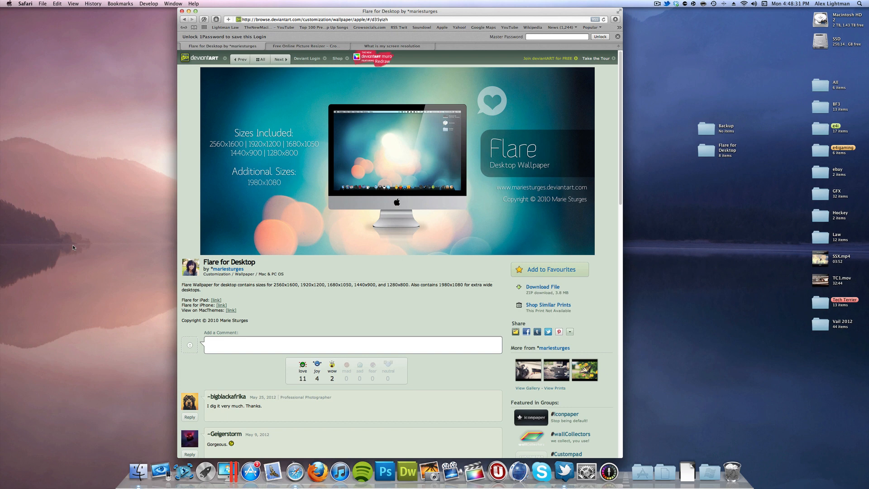
pyautogui.moveTo(118, 250)
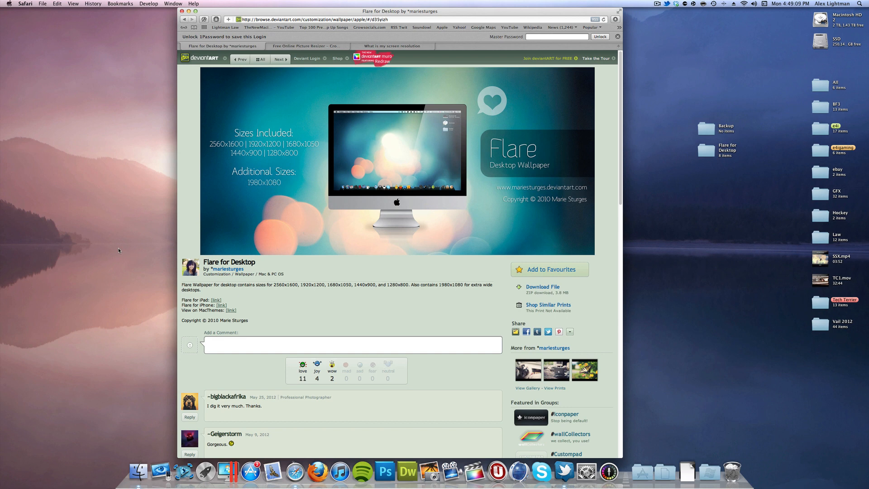
pyautogui.moveTo(139, 156)
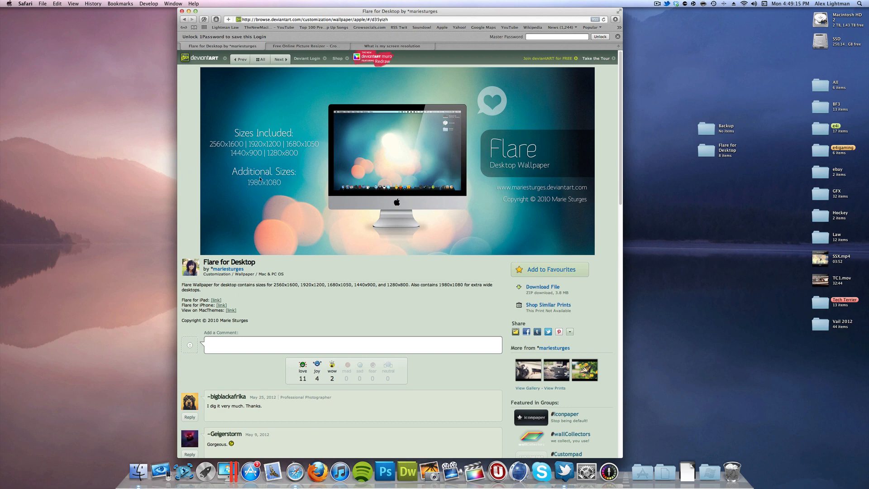
pyautogui.moveTo(462, 198)
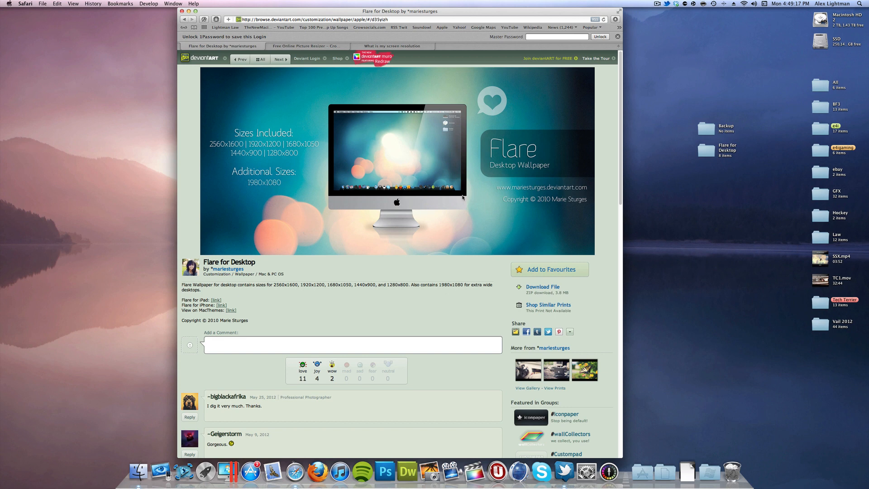
pyautogui.moveTo(303, 115)
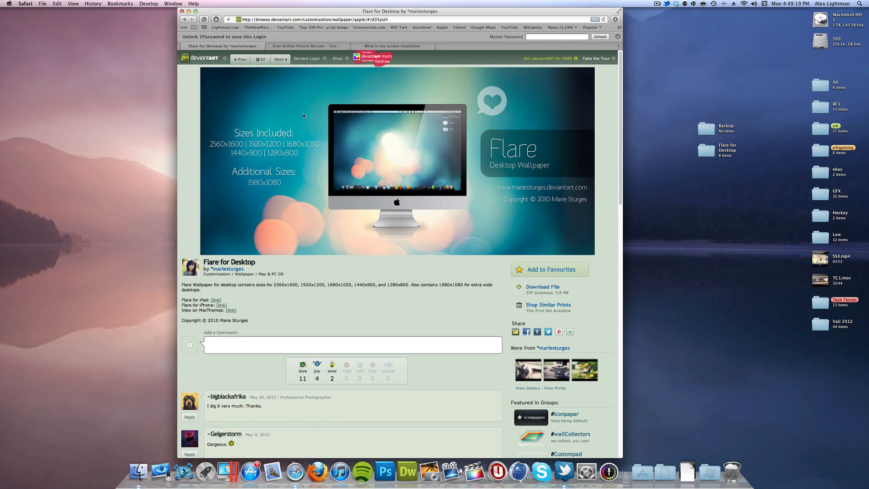
pyautogui.moveTo(285, 86)
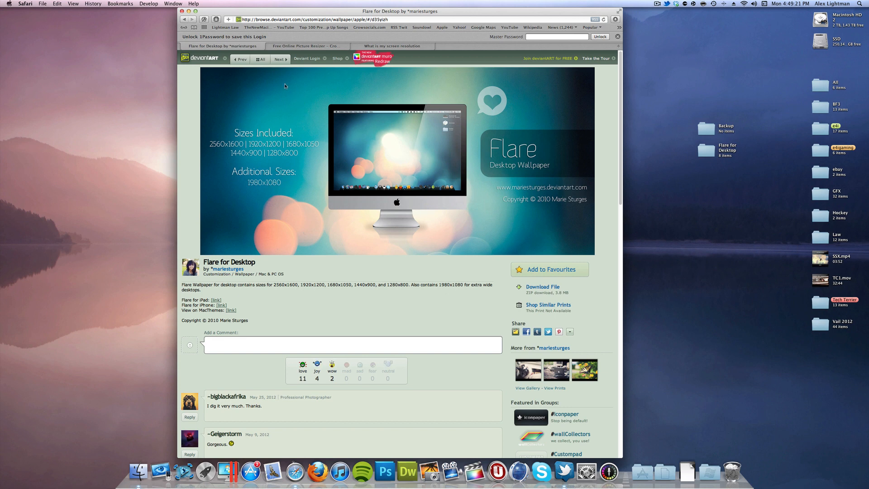
pyautogui.moveTo(381, 155)
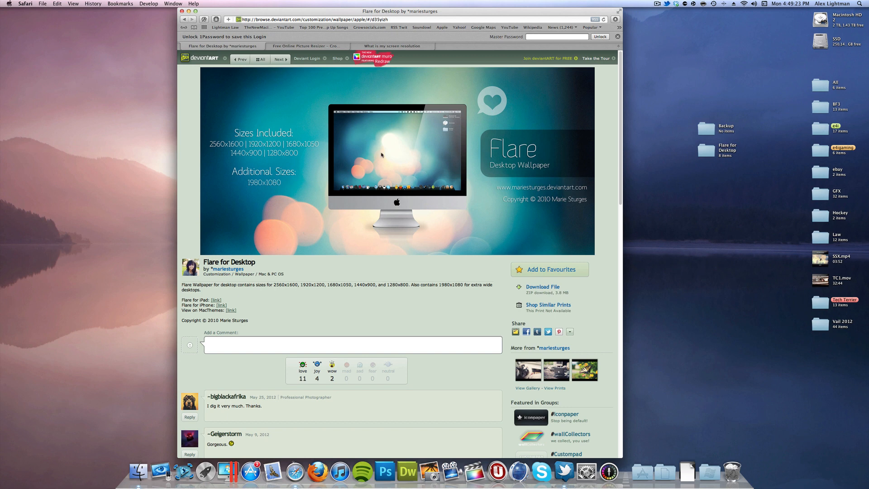
# Step: Confirm the screen resolution is 2560 x 1440, then return to the PicResize page
pyautogui.click(306, 45)
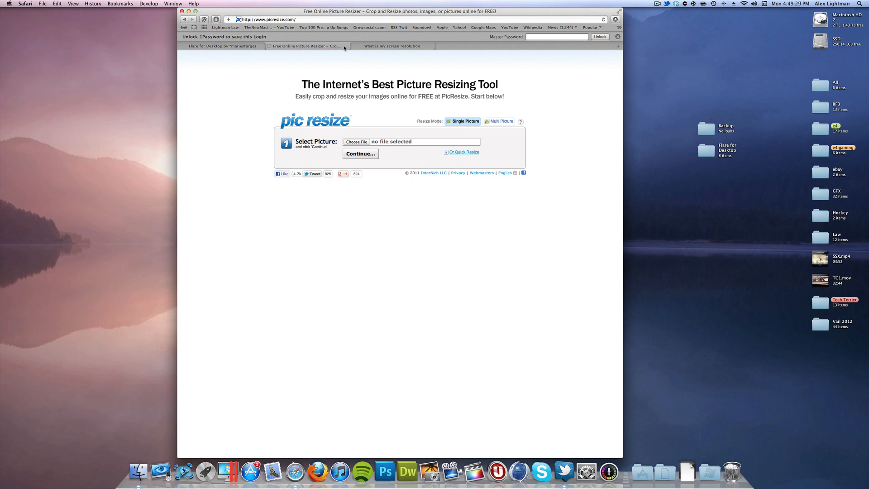
pyautogui.click(392, 45)
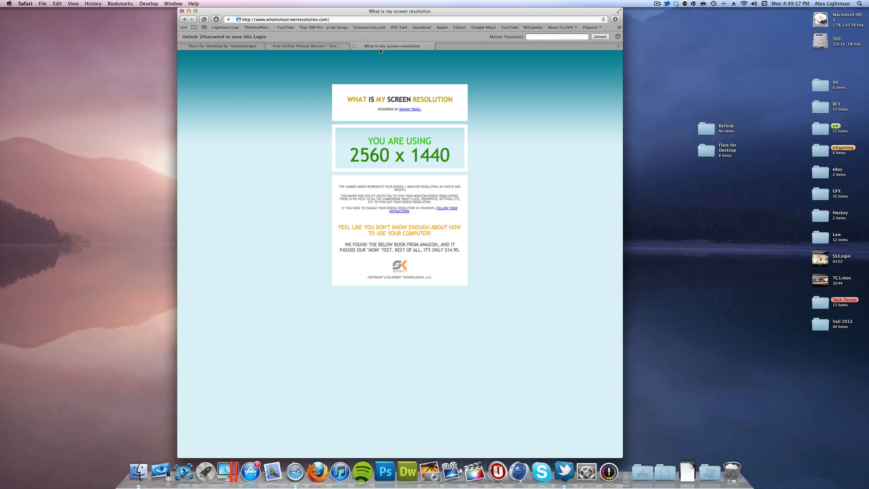
pyautogui.moveTo(449, 151)
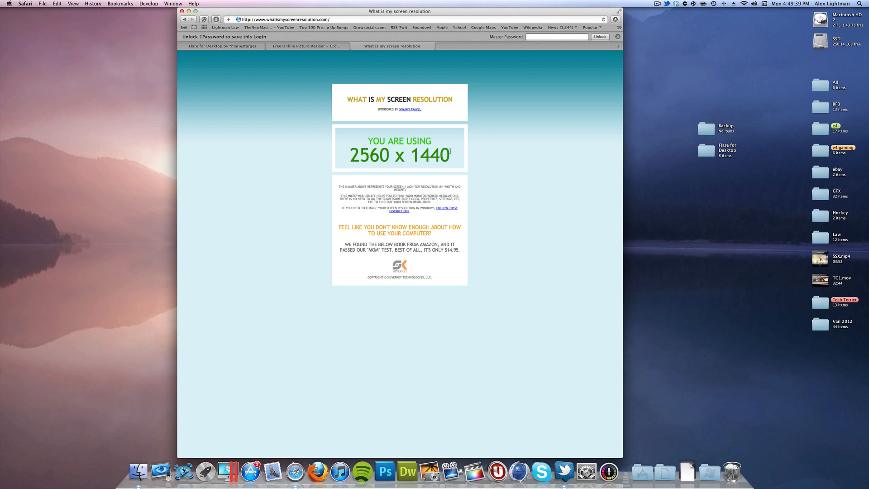
pyautogui.click(304, 46)
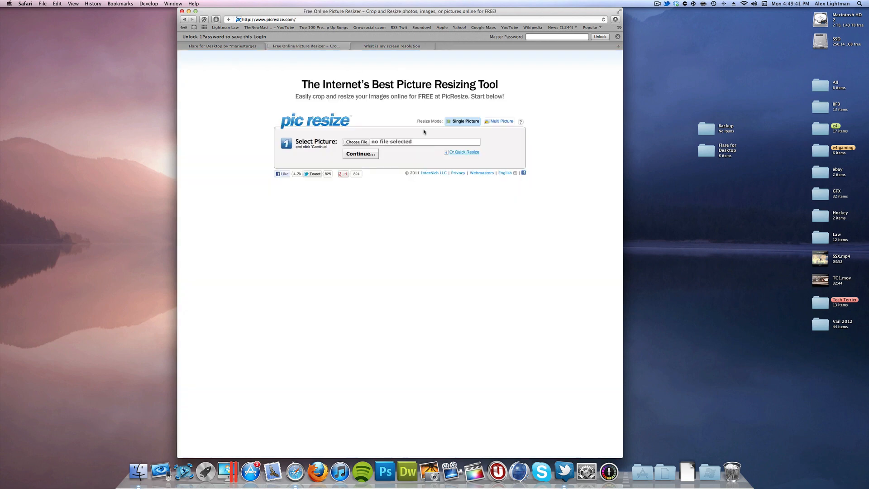
# Step: Upload 2560x1600.jpg from the Flare for Desktop folder to PicResize
pyautogui.doubleClick(727, 149)
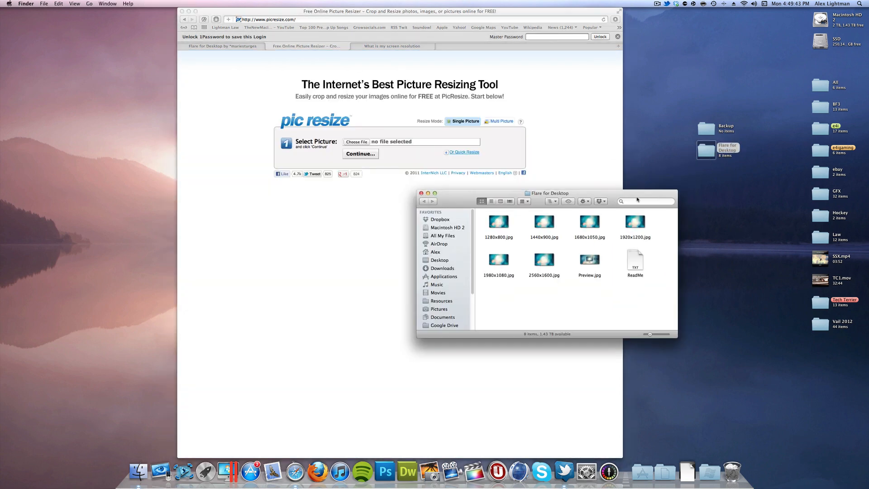
pyautogui.click(544, 259)
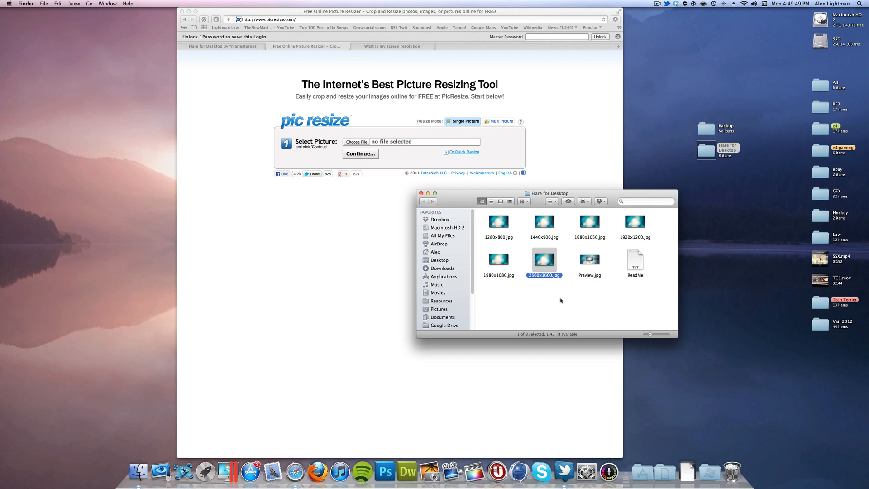
pyautogui.click(356, 141)
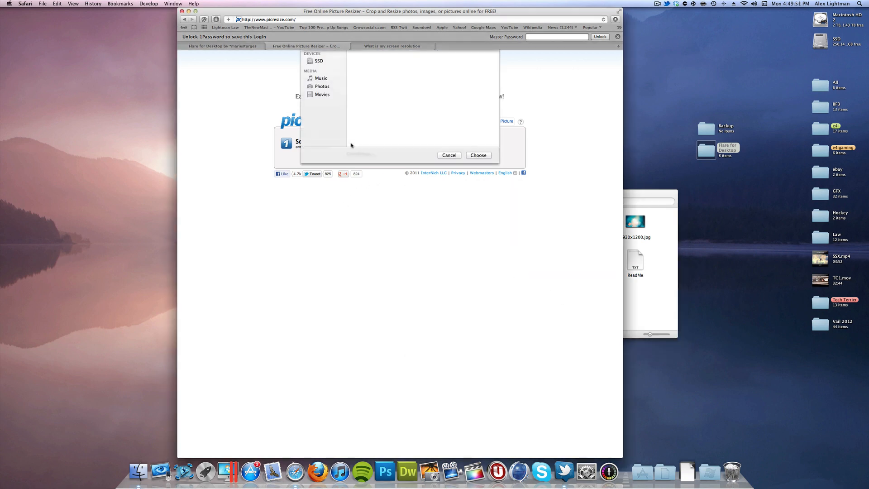
pyautogui.click(383, 104)
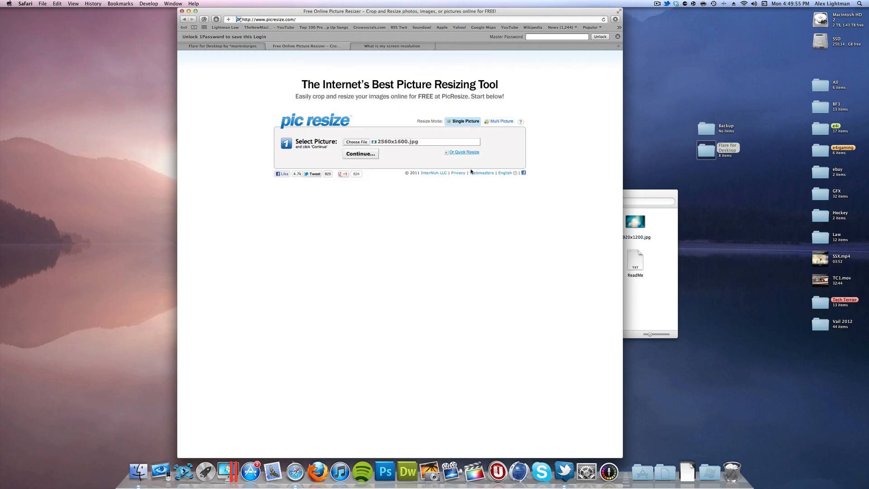
pyautogui.click(360, 153)
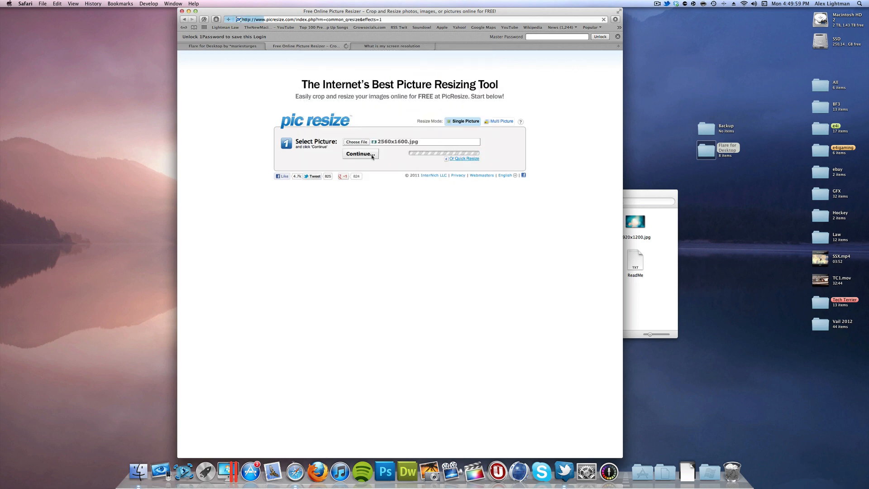
# Step: Resize the Flare wallpaper to a custom 2560 x 1440 pixels and save it to the Desktop
pyautogui.click(360, 153)
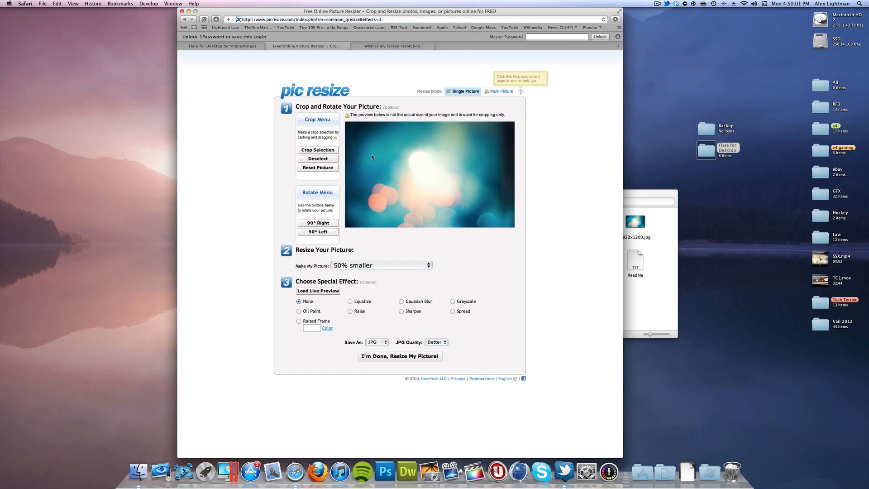
pyautogui.moveTo(381, 267)
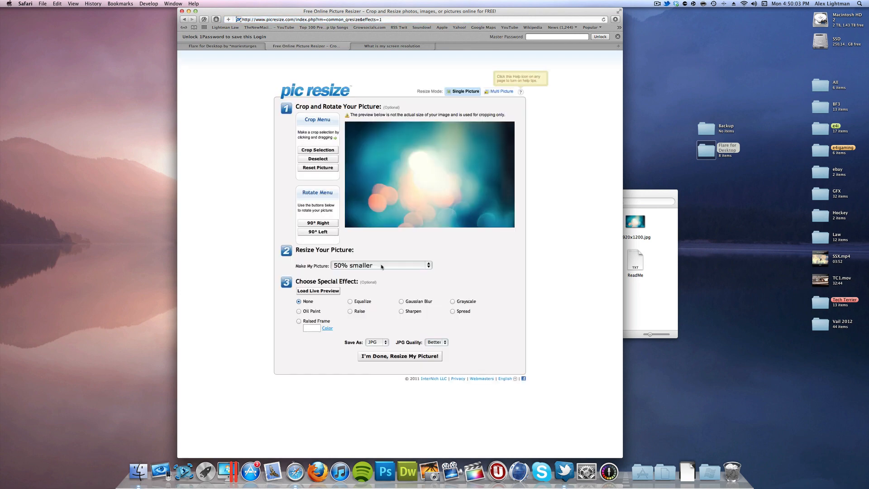
pyautogui.click(381, 265)
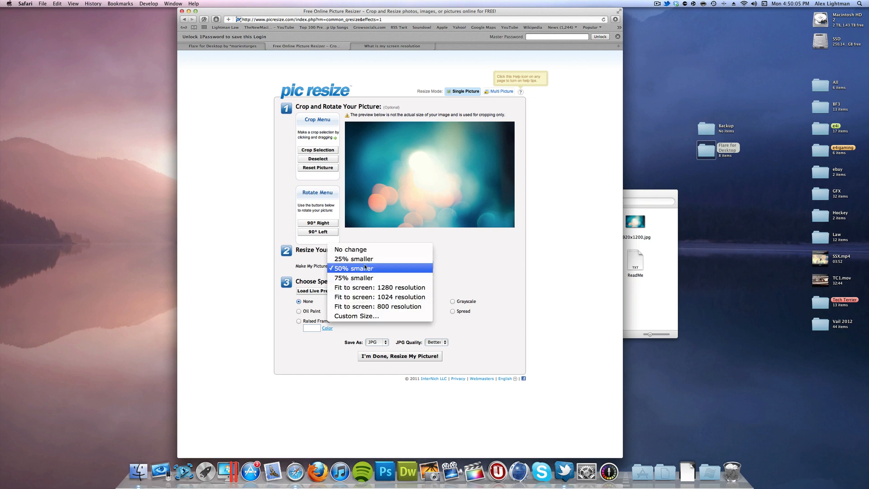
pyautogui.click(356, 315)
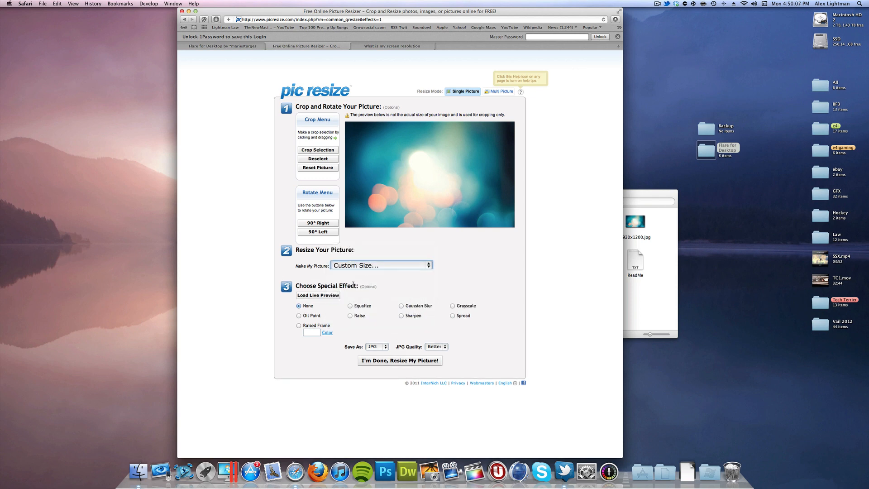
pyautogui.click(391, 46)
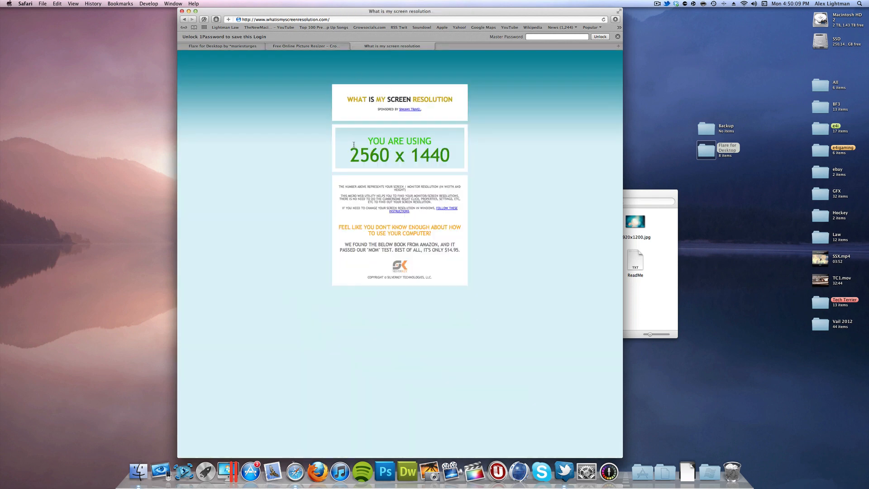
pyautogui.click(306, 46)
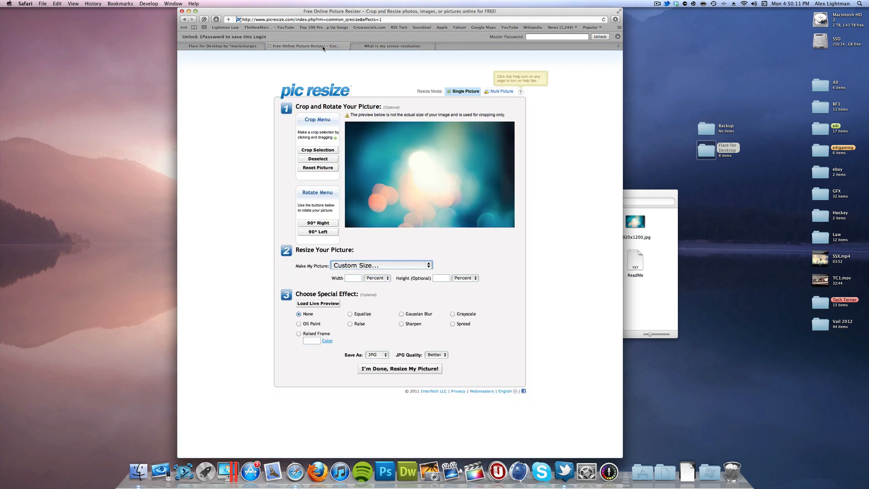
pyautogui.click(376, 277)
pyautogui.write('256')
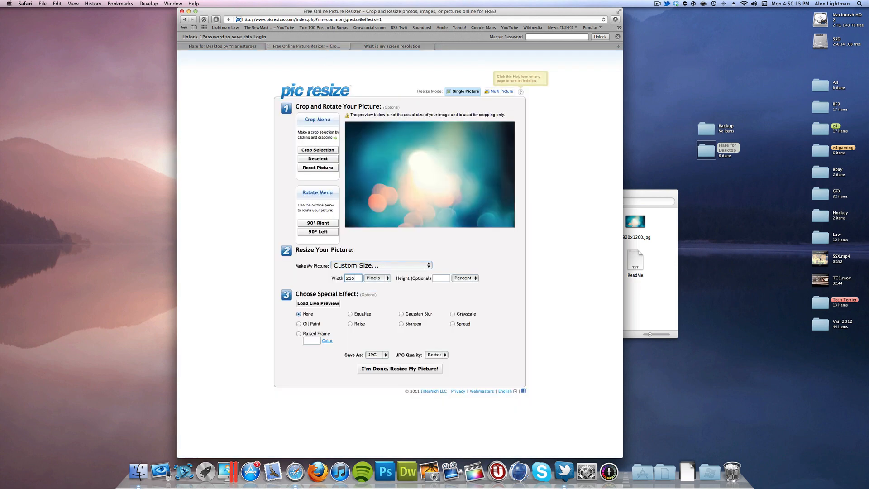
pyautogui.click(392, 46)
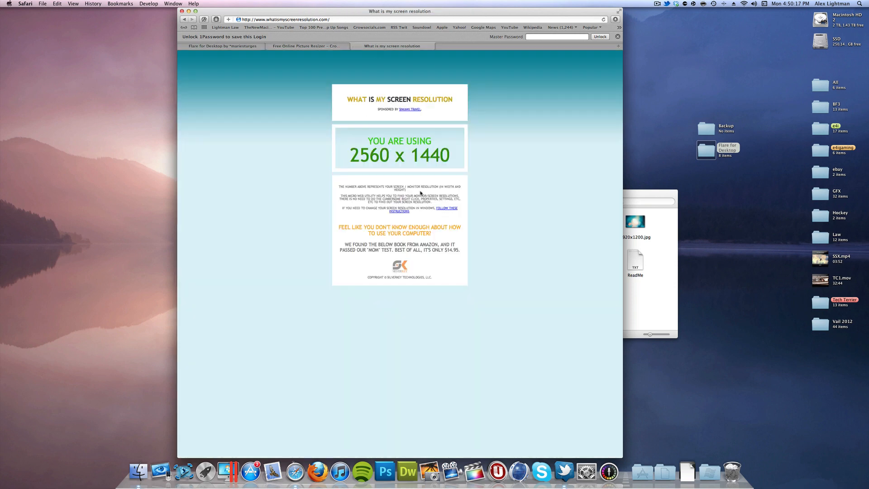
pyautogui.click(306, 46)
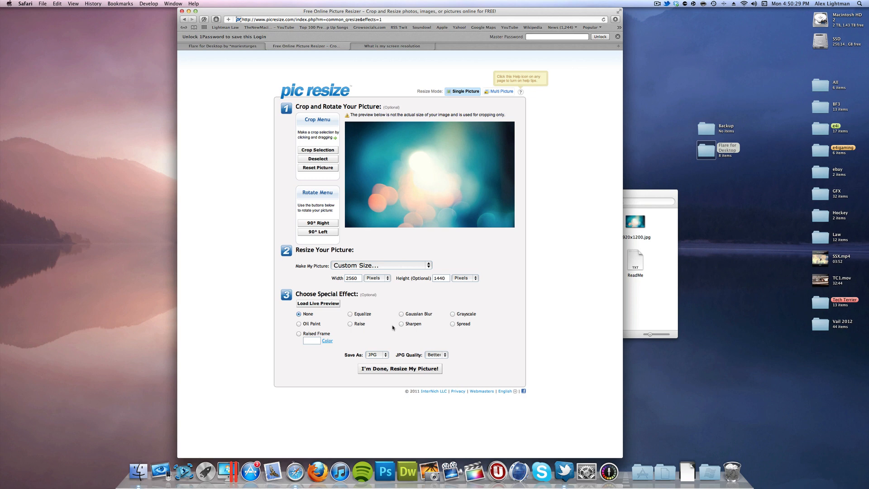
pyautogui.click(436, 355)
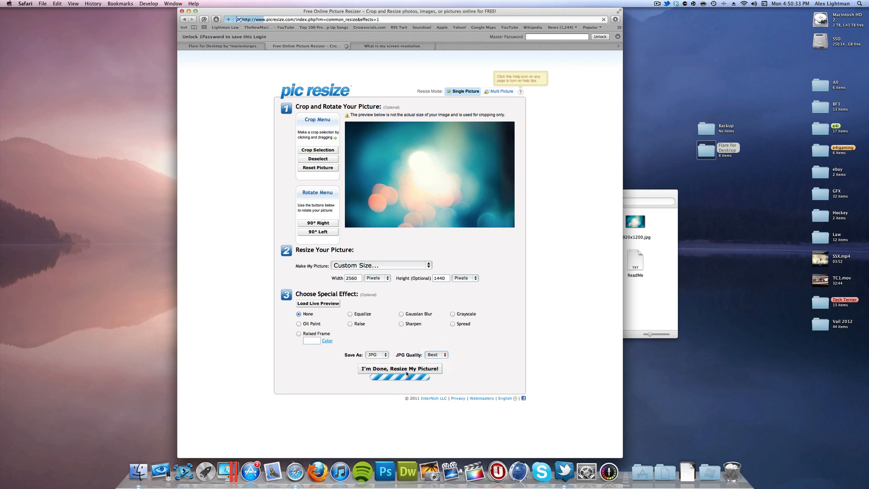
pyautogui.click(399, 369)
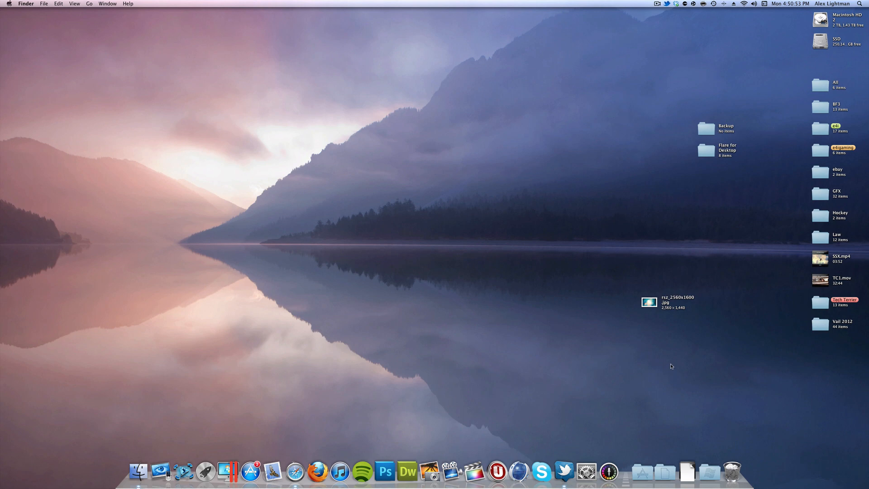
pyautogui.moveTo(664, 360)
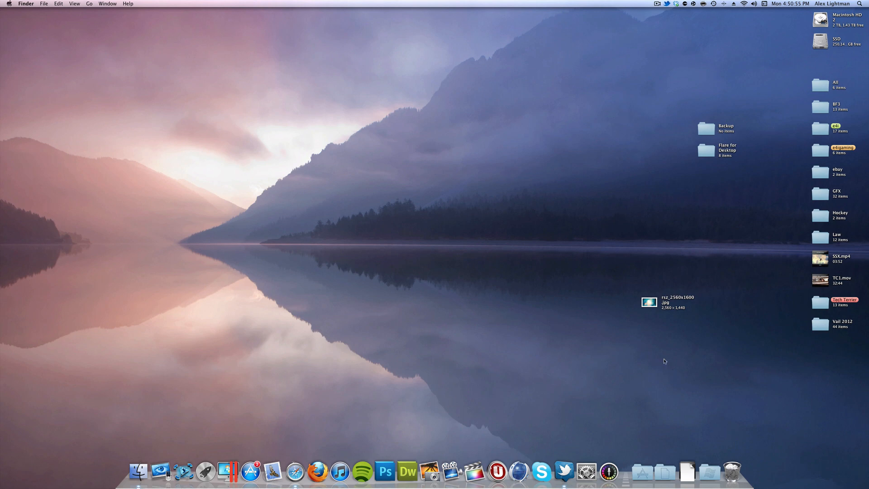
pyautogui.moveTo(273, 4)
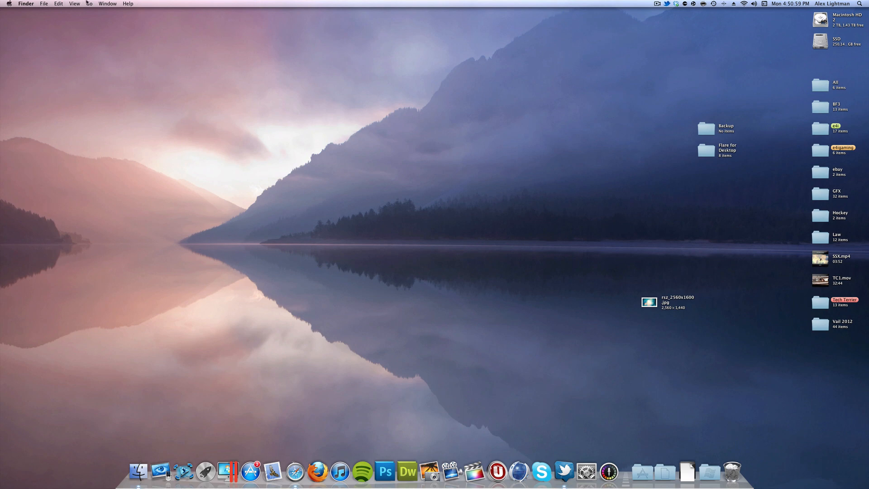
# Step: Open Go to Folder from the Go menu with /System/Library/CoreServices/ entered
pyautogui.click(74, 4)
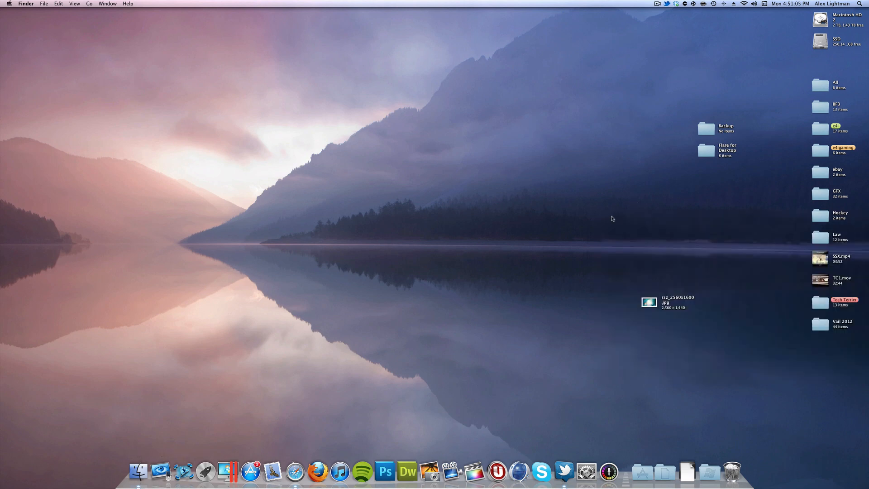
pyautogui.click(89, 4)
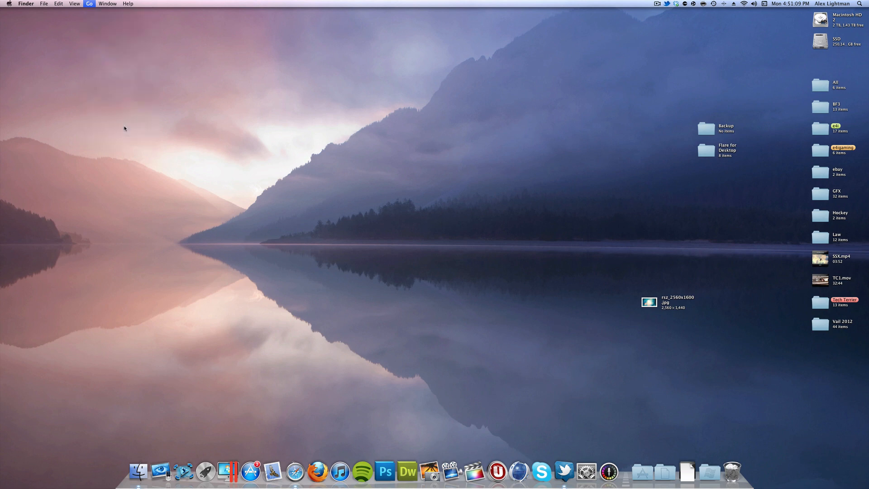
pyautogui.click(88, 3)
pyautogui.write('/System/Library/CoreServices/')
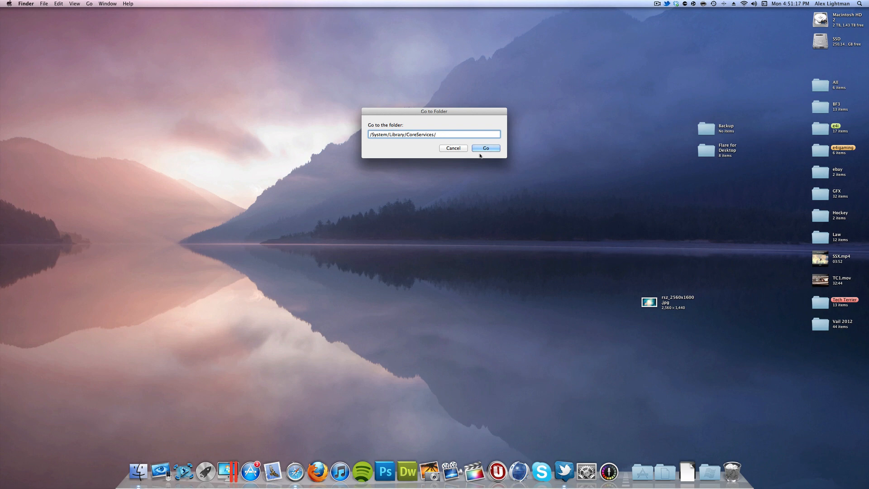
# Step: Show the Dock app's package contents in CoreServices and open its Contents folder
pyautogui.click(485, 148)
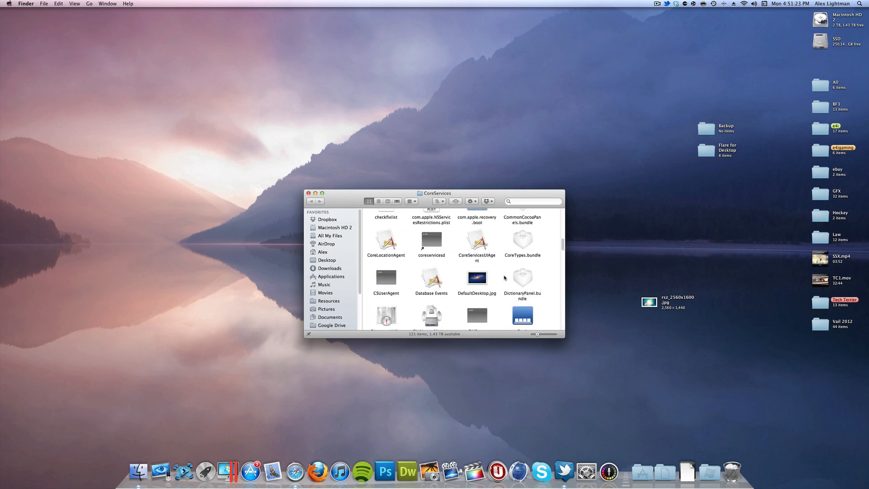
pyautogui.scroll(-3)
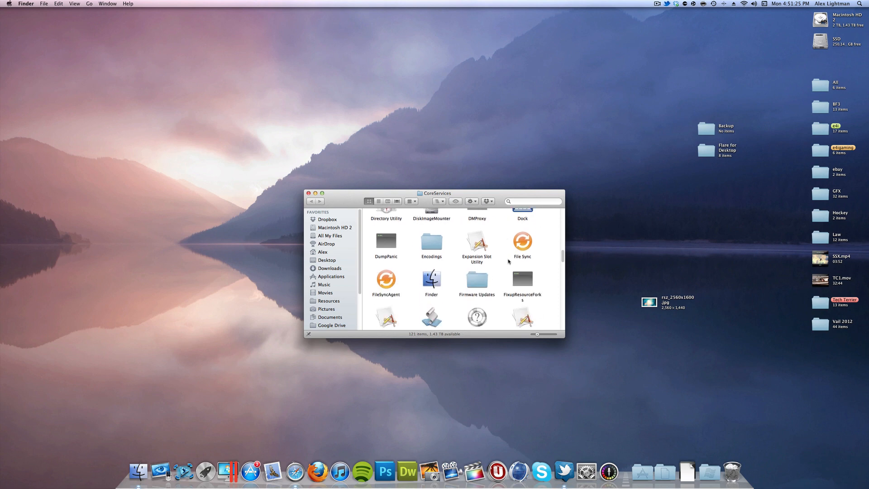
pyautogui.rightClick(521, 303)
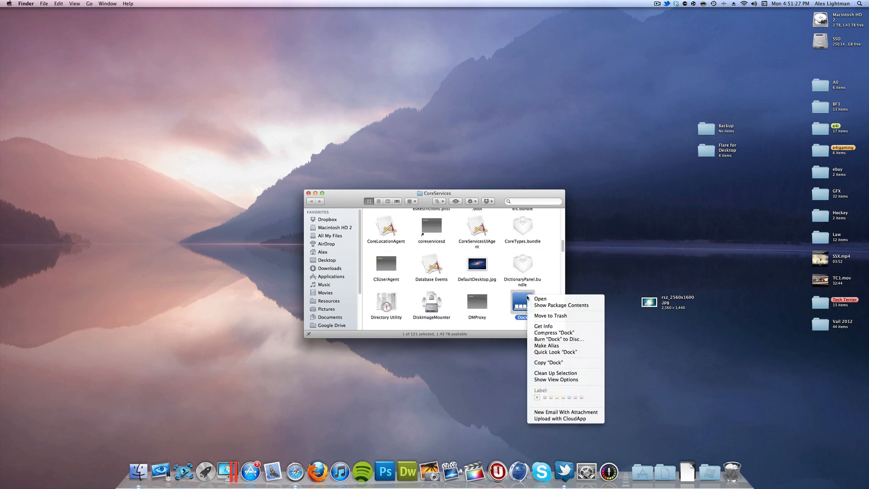
pyautogui.click(561, 305)
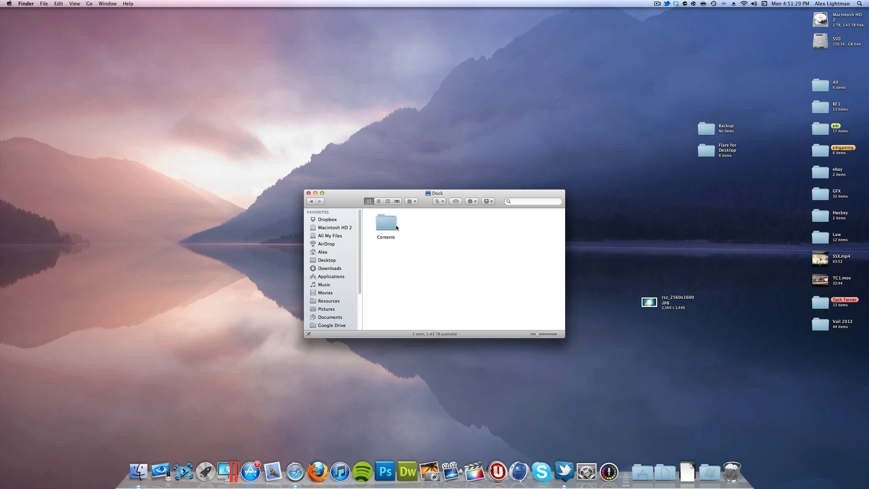
pyautogui.doubleClick(386, 223)
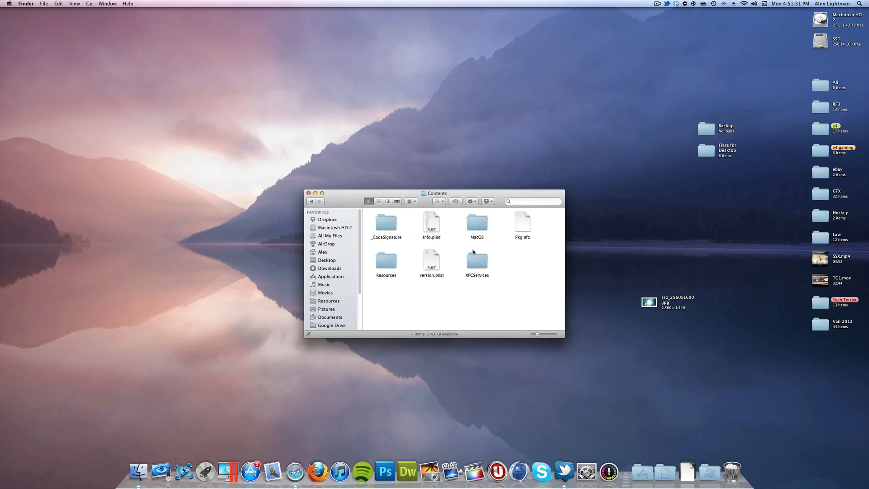
# Step: Open the Resources folder and scroll through its icons to defaultdesktop.png
pyautogui.doubleClick(385, 262)
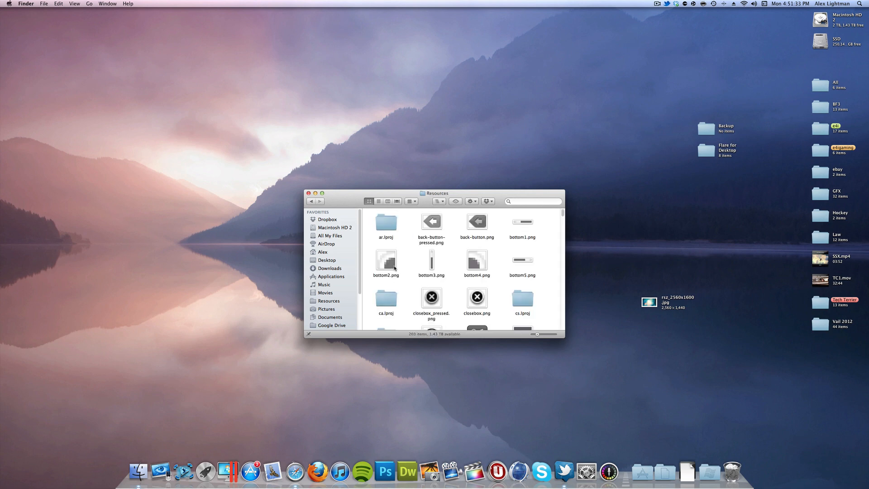
pyautogui.scroll(-3)
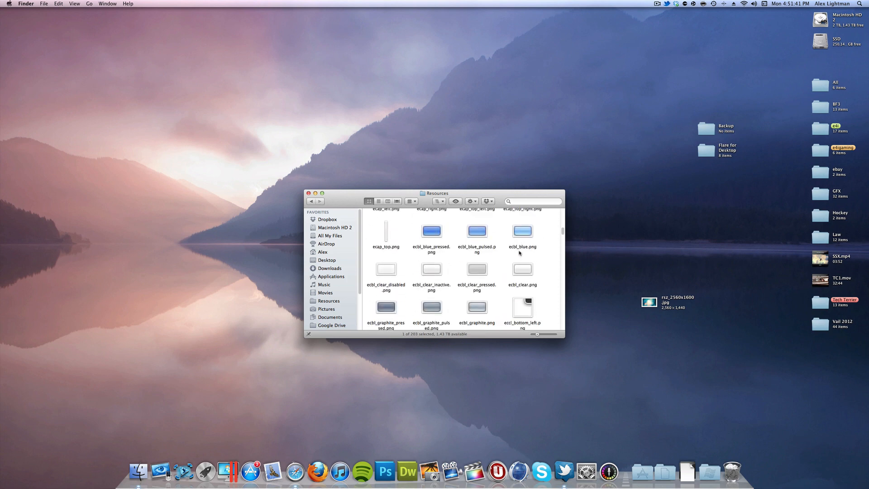
pyautogui.scroll(-3)
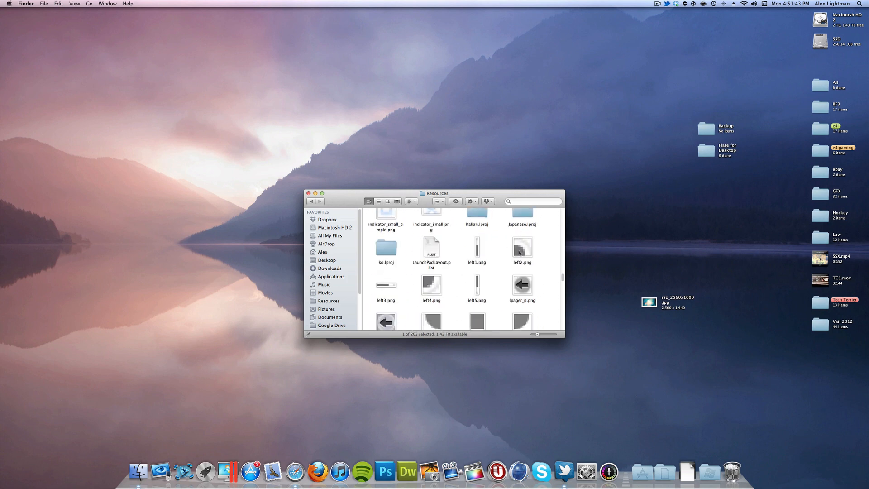
pyautogui.scroll(-3)
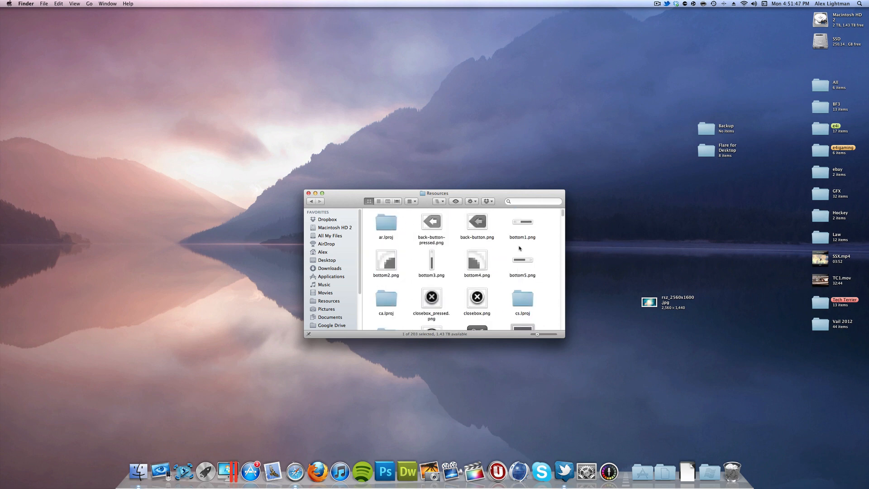
pyautogui.scroll(-3)
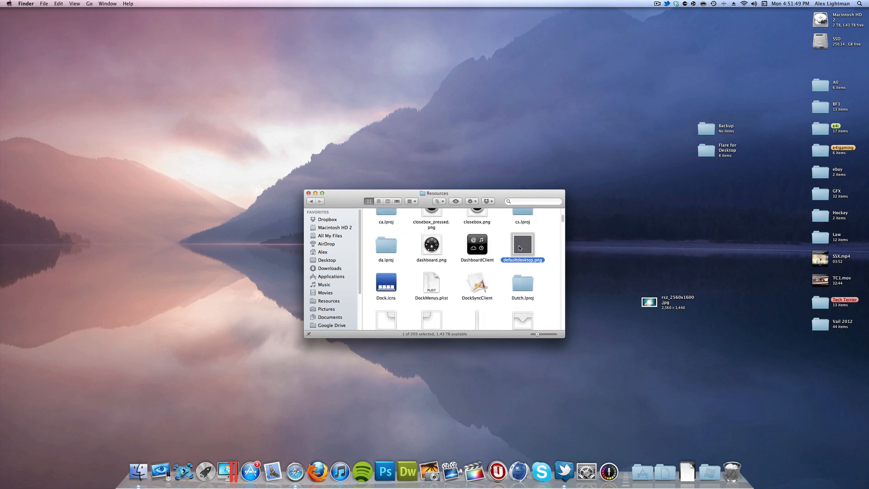
pyautogui.moveTo(683, 301)
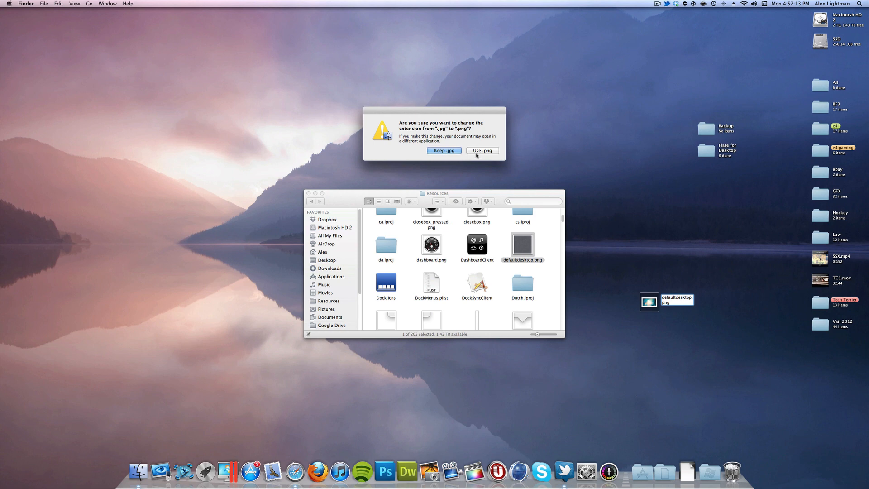
# Step: Keep the .png extension for the renamed defaultdesktop.png, then select the original in Resources
pyautogui.click(481, 150)
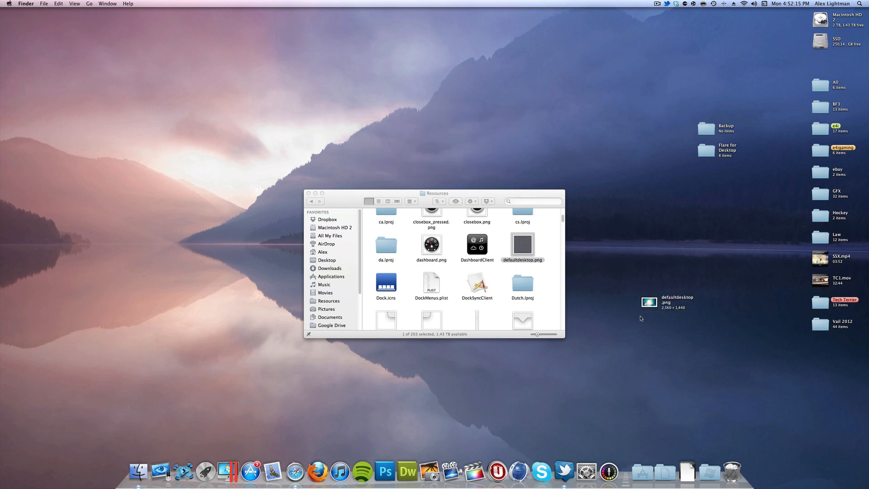
pyautogui.moveTo(637, 306)
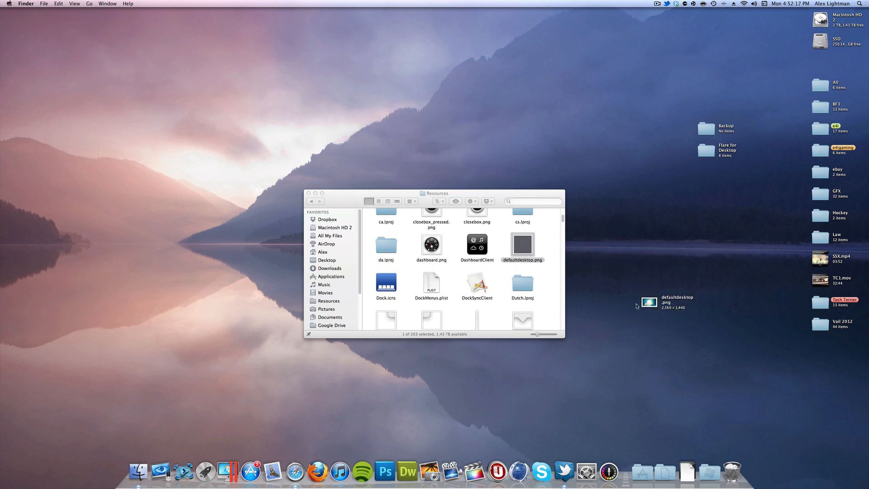
pyautogui.click(521, 244)
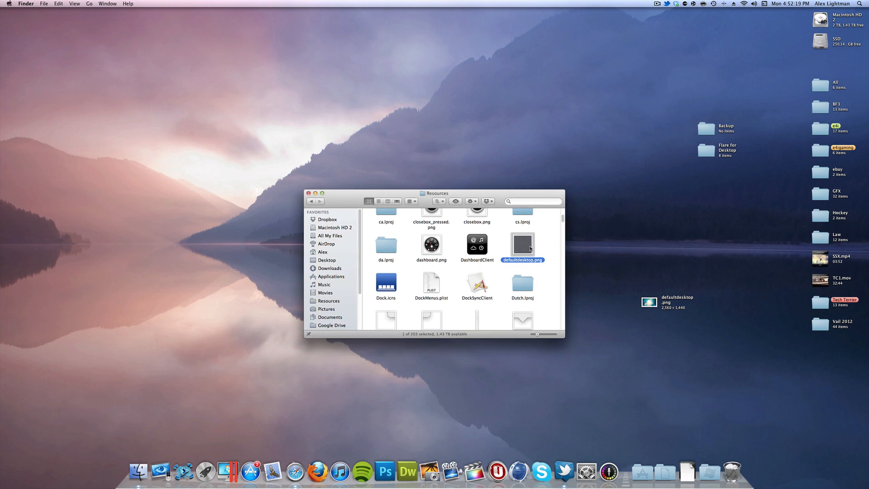
# Step: Drag the original defaultdesktop.png from Resources into the desktop Backup folder
pyautogui.moveTo(648, 302); pyautogui.dragTo(704, 128)
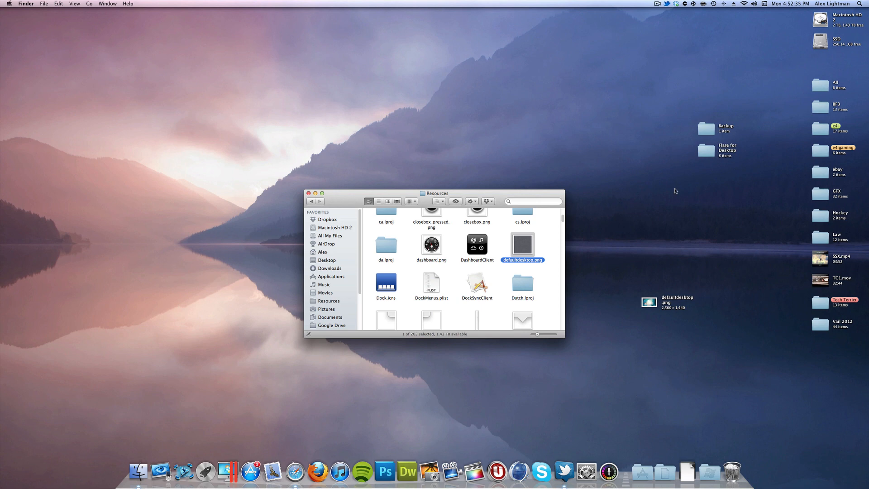
# Step: Replace Resources' defaultdesktop.png with the resized wallpaper, authorizing with the administrator password
pyautogui.moveTo(522, 244); pyautogui.dragTo(554, 244)
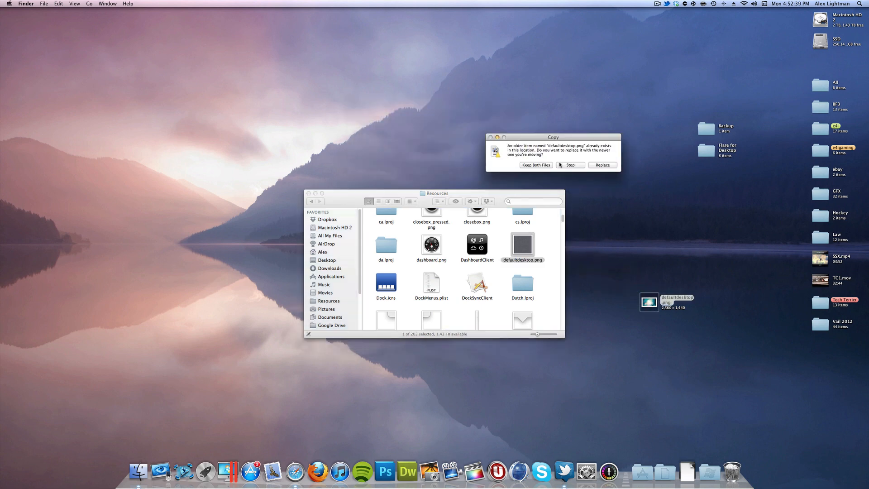
pyautogui.click(603, 165)
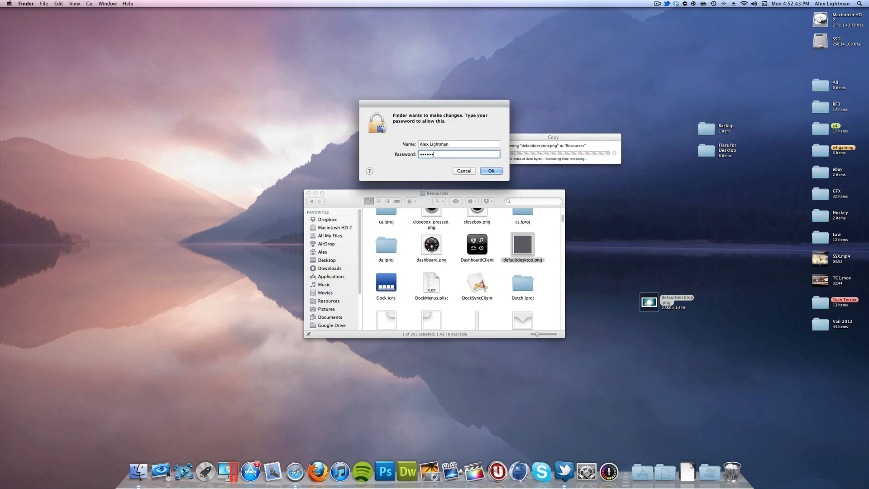
pyautogui.click(490, 171)
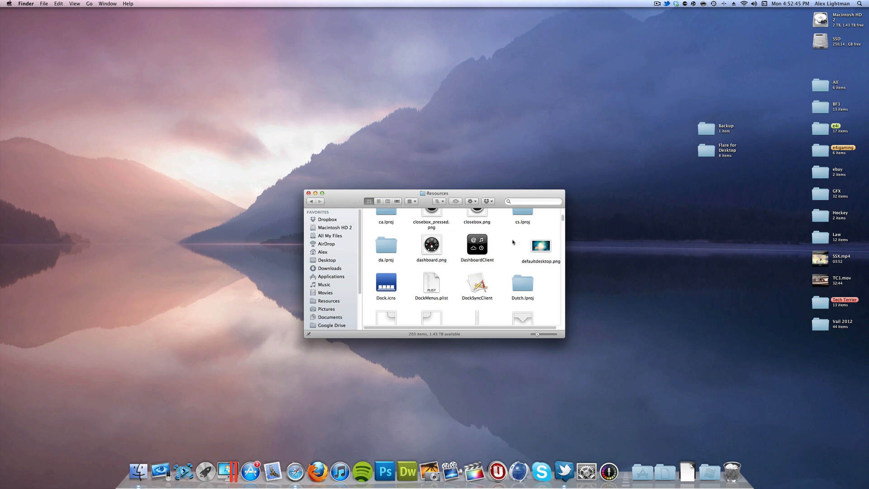